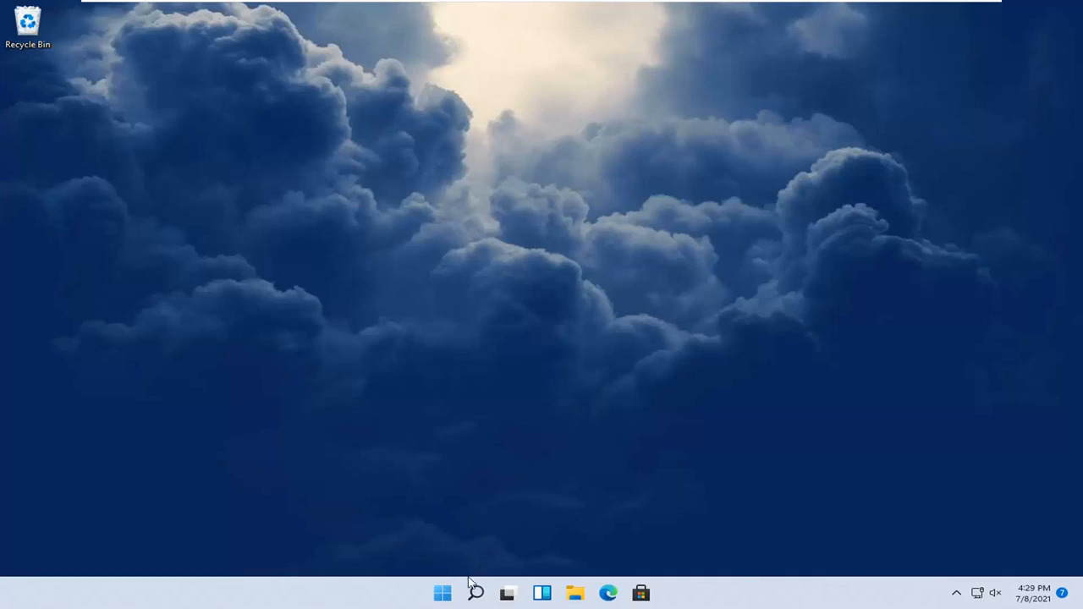
Launch Settings from the Start button's Quick Link menu
right_click(444, 592)
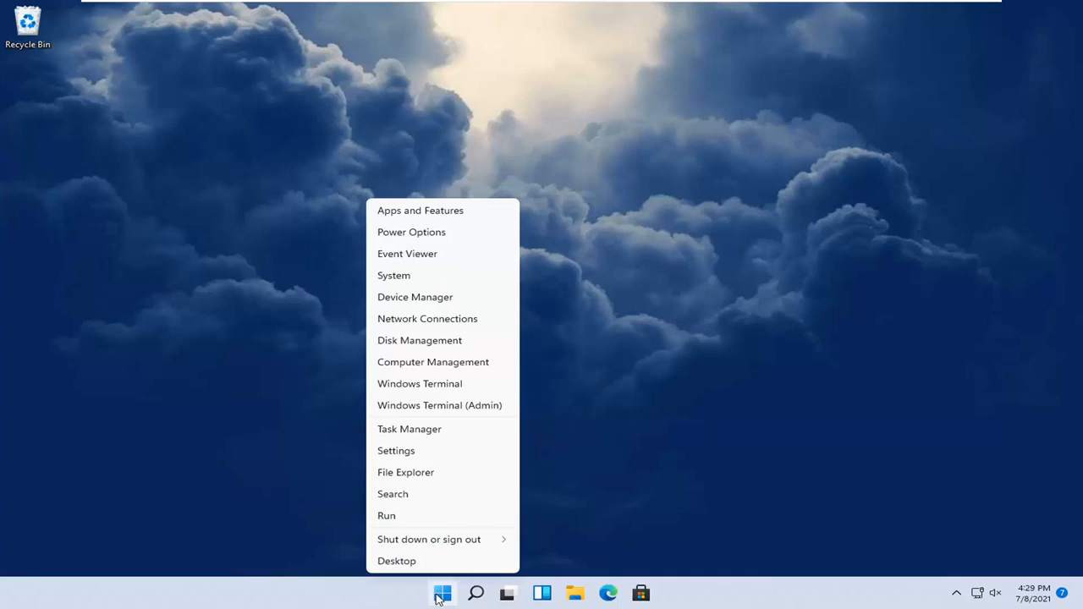
left_click(396, 450)
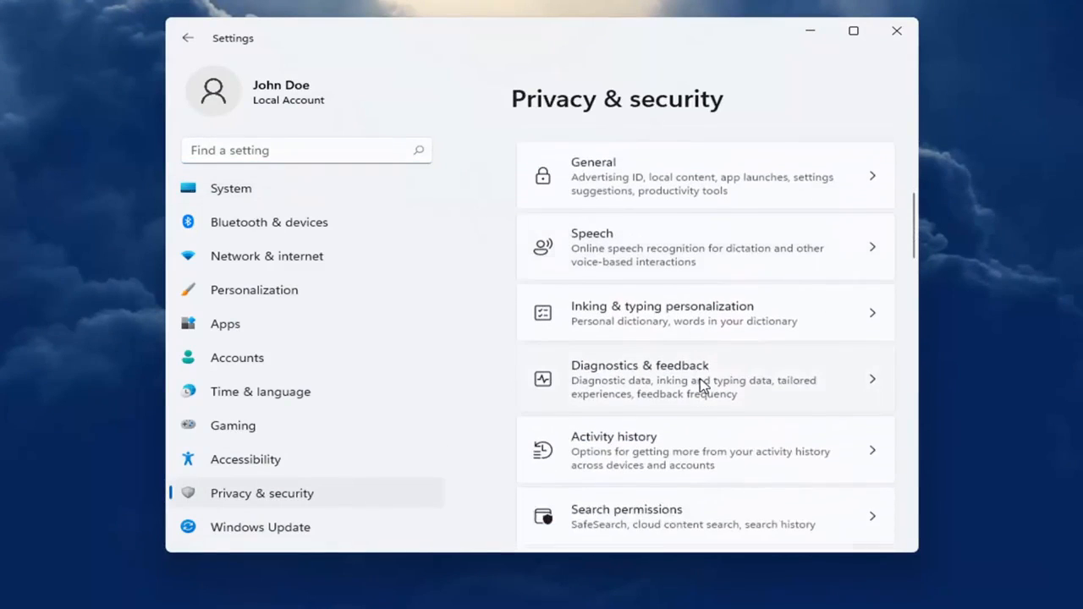
Reach App permissions under Privacy & security and open the Camera permissions page
scroll("down", 3)
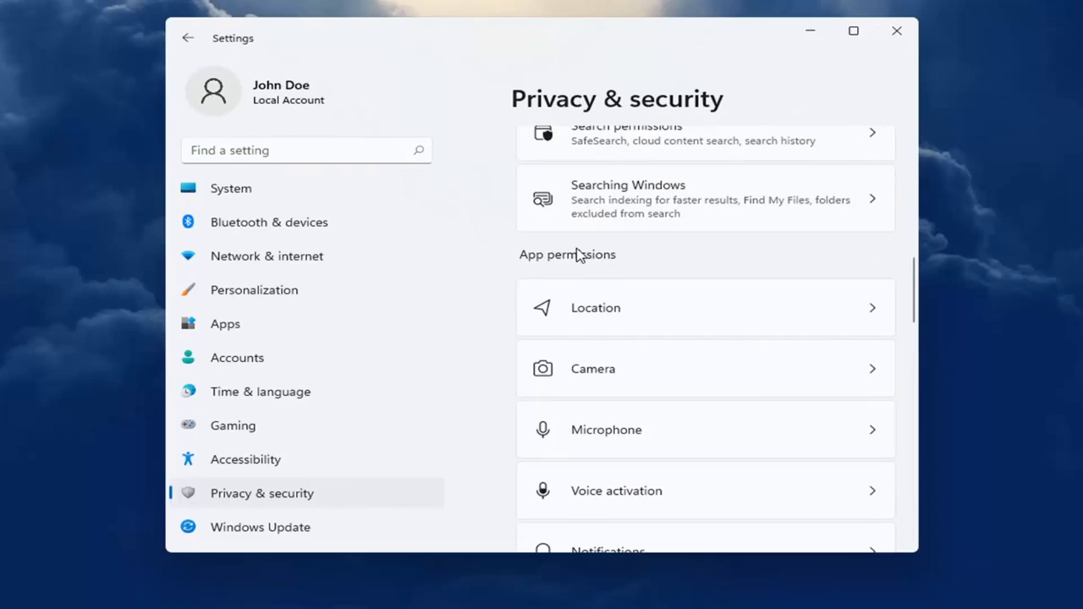
scroll("down", 3)
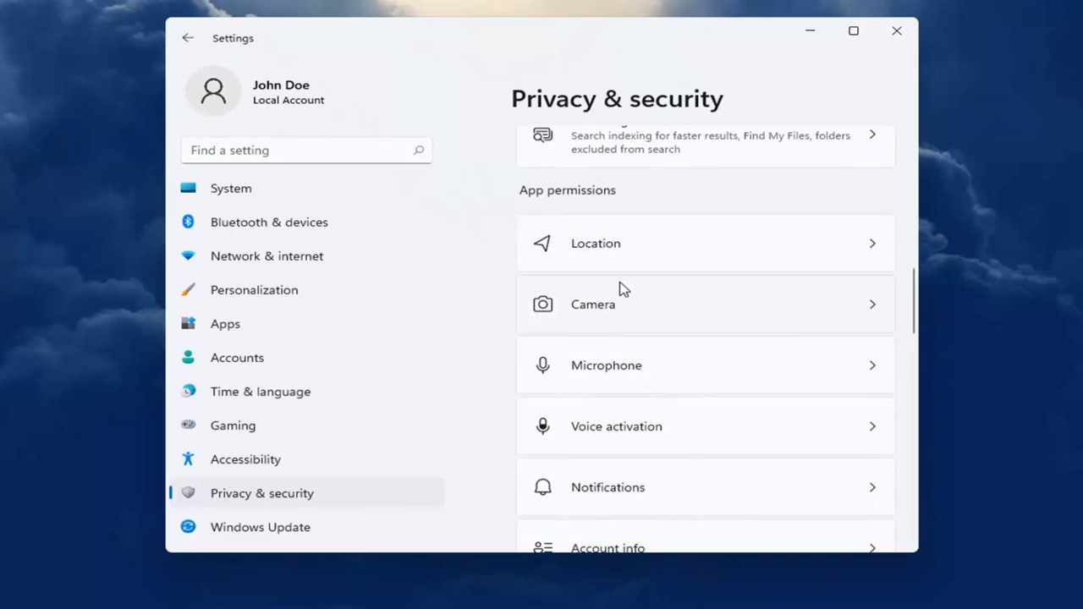
mouse_move(606, 328)
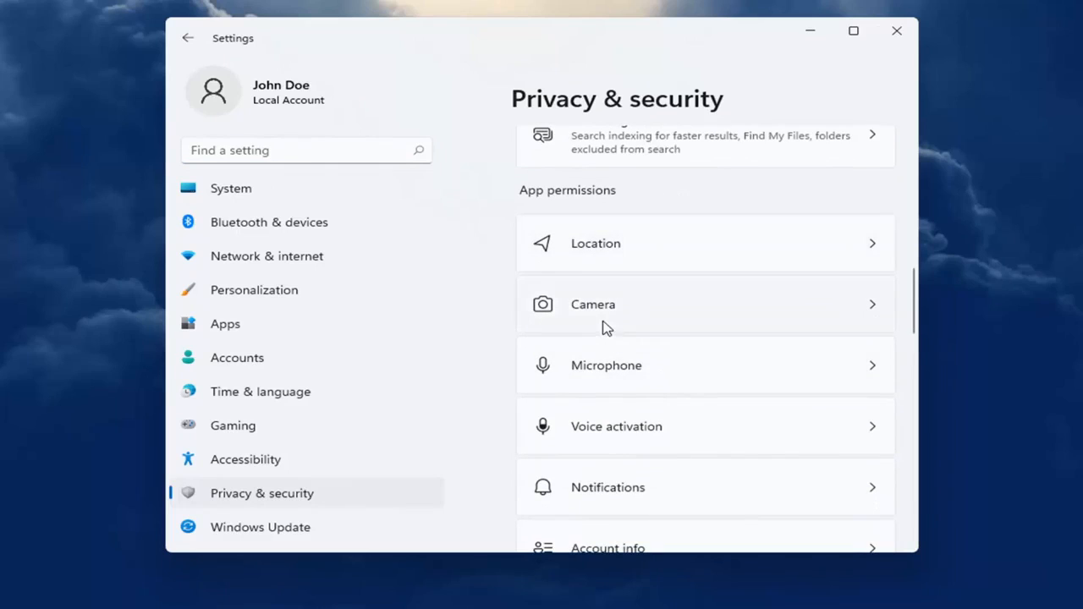
mouse_move(623, 350)
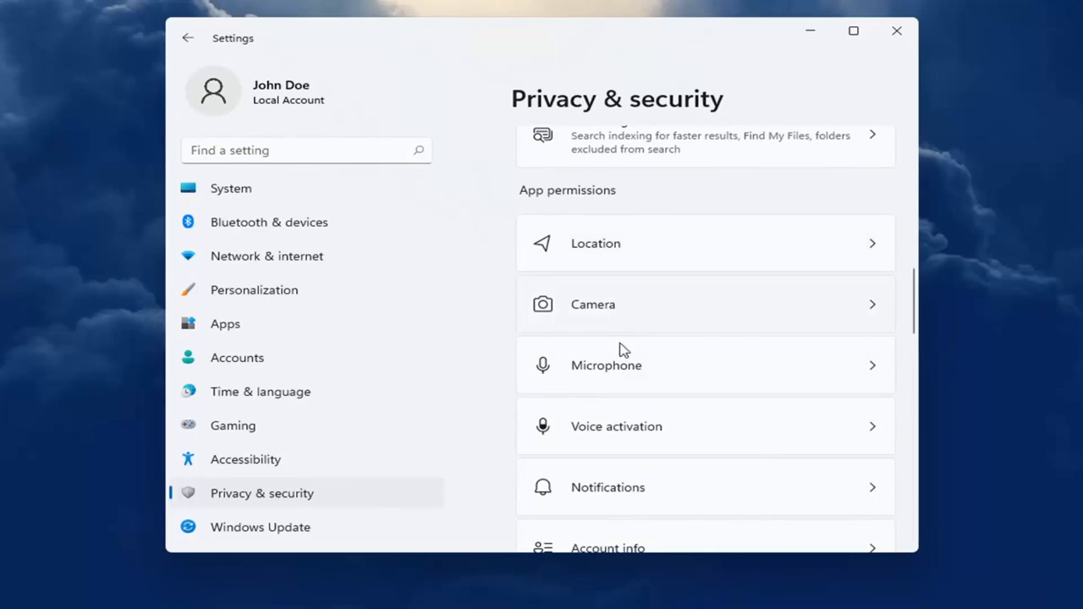
scroll("down", 3)
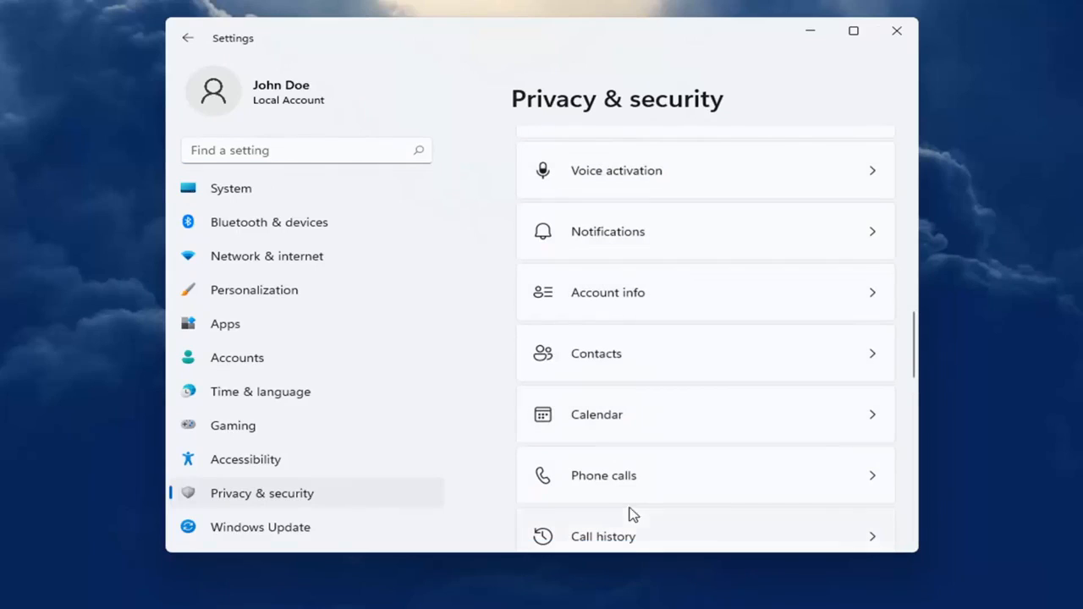
scroll("up", 3)
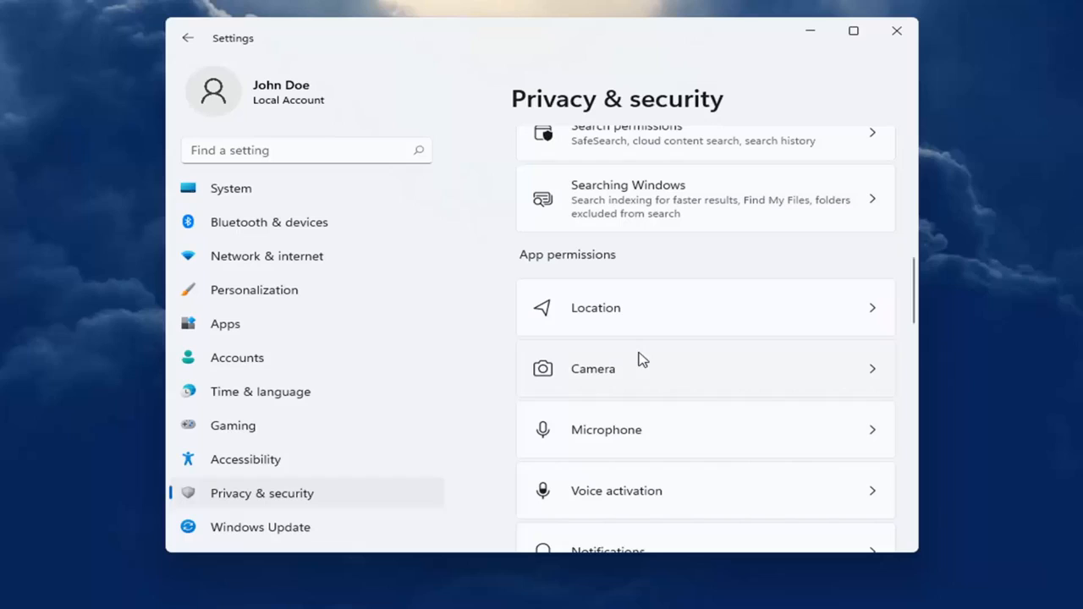
left_click(704, 369)
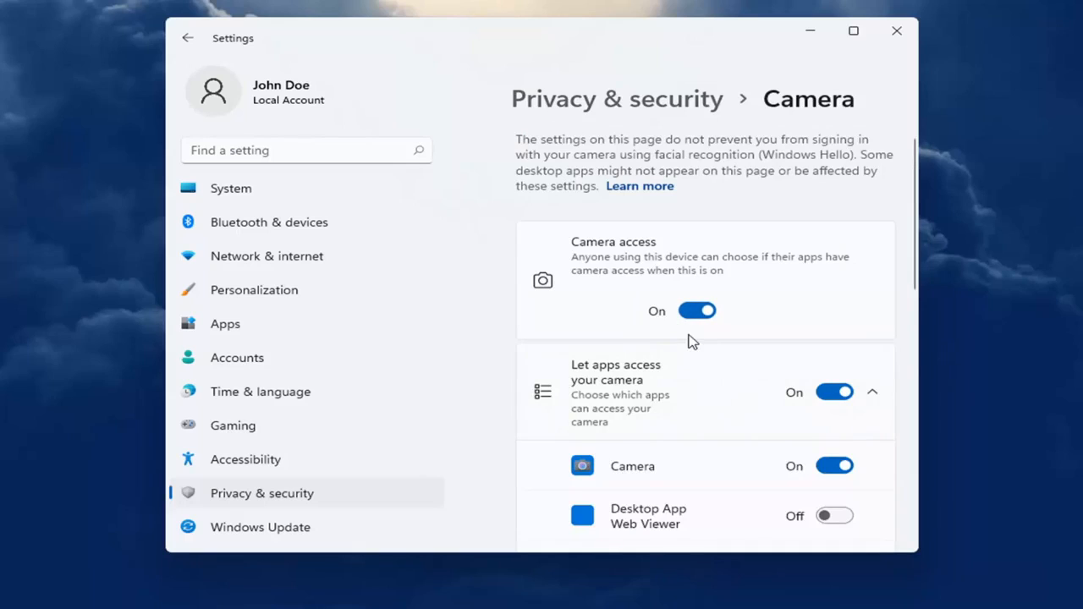
Verify Skype's camera toggle is On, then go back to Privacy & security
scroll("down", 3)
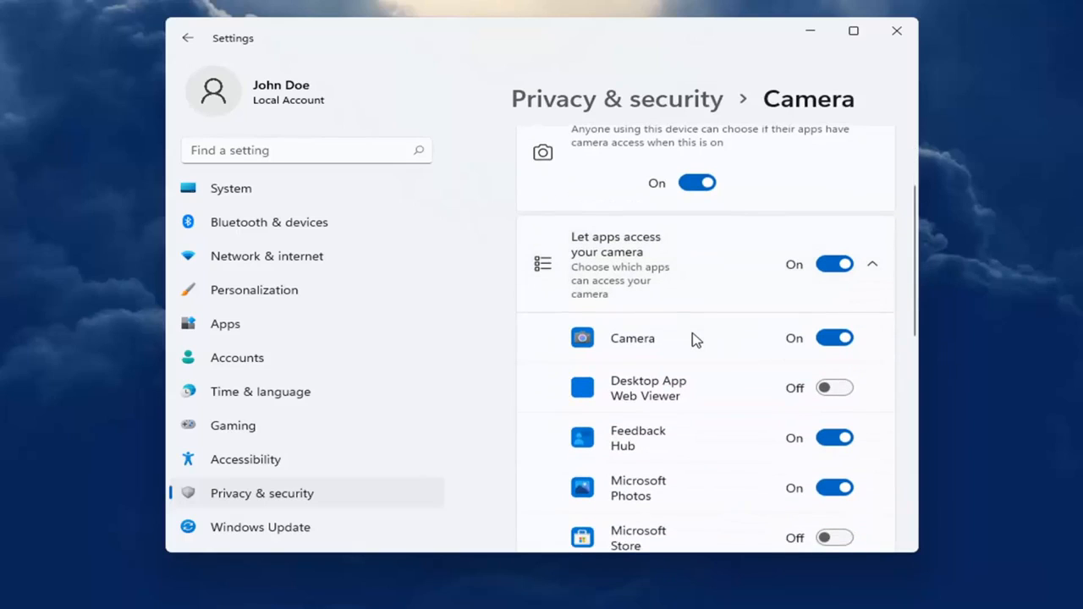
scroll("down", 3)
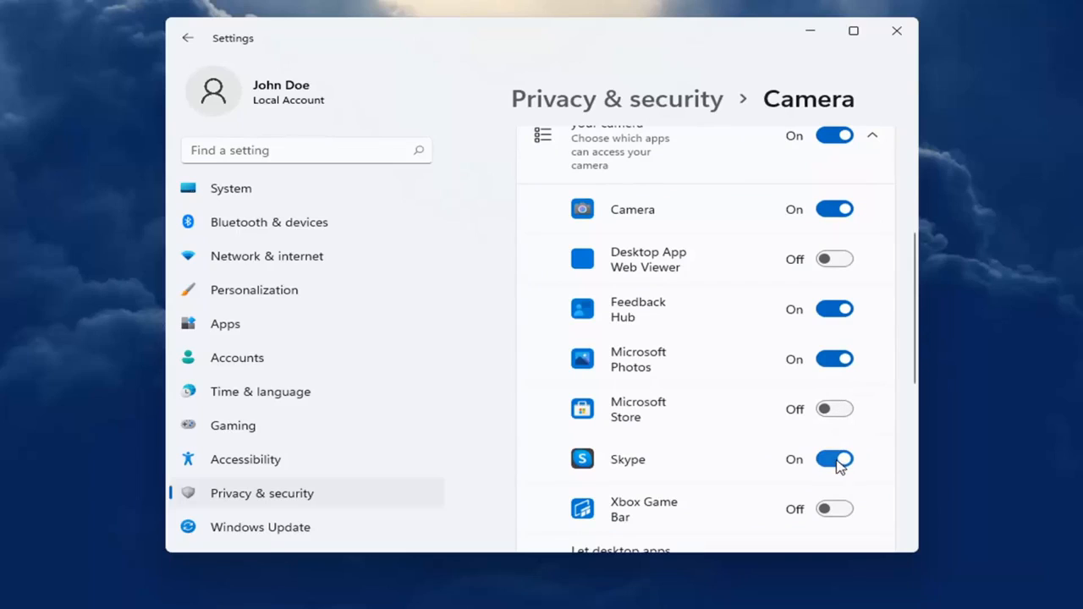
left_click(186, 37)
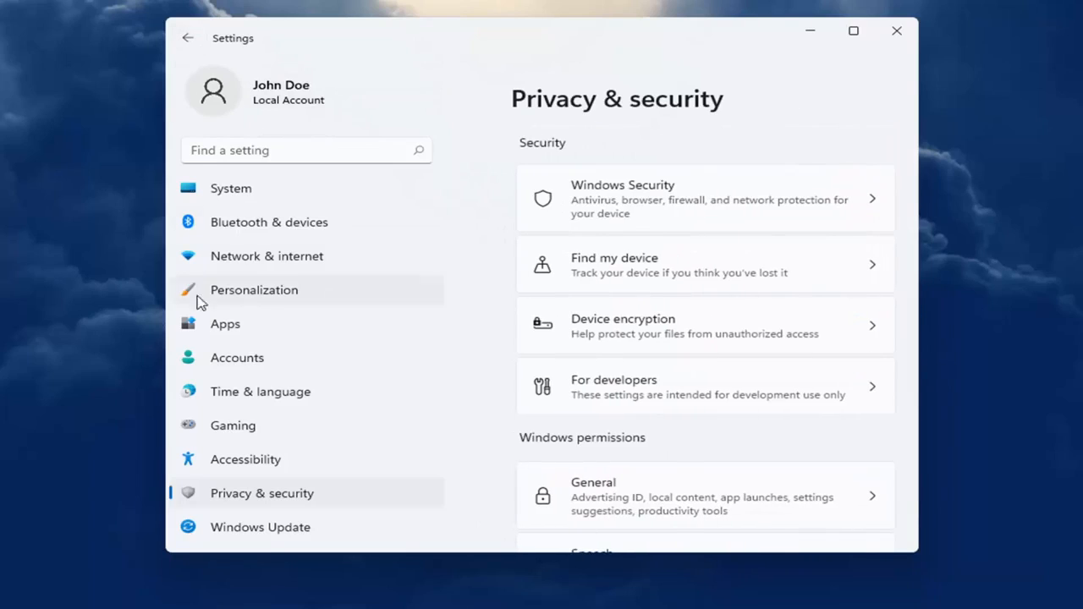
Filter the Apps & features list by searching 'skype'
left_click(225, 325)
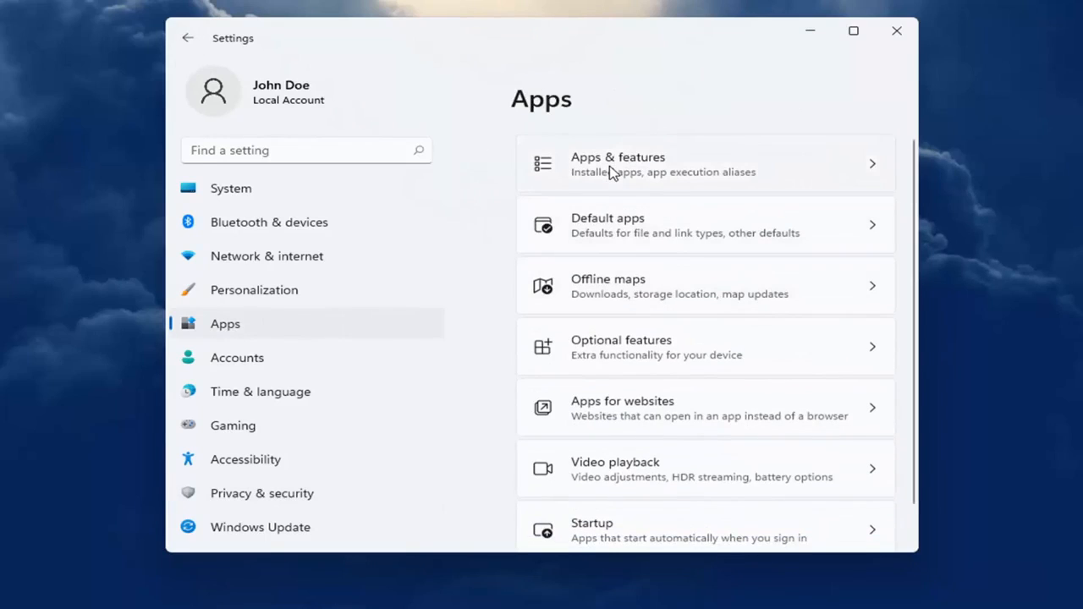
left_click(703, 163)
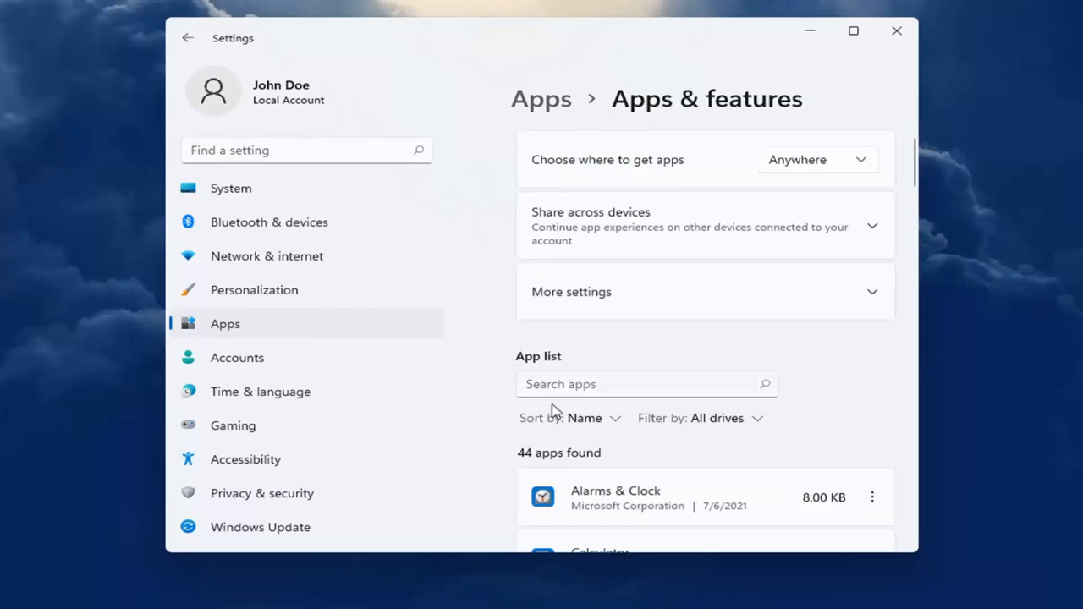
type("skype")
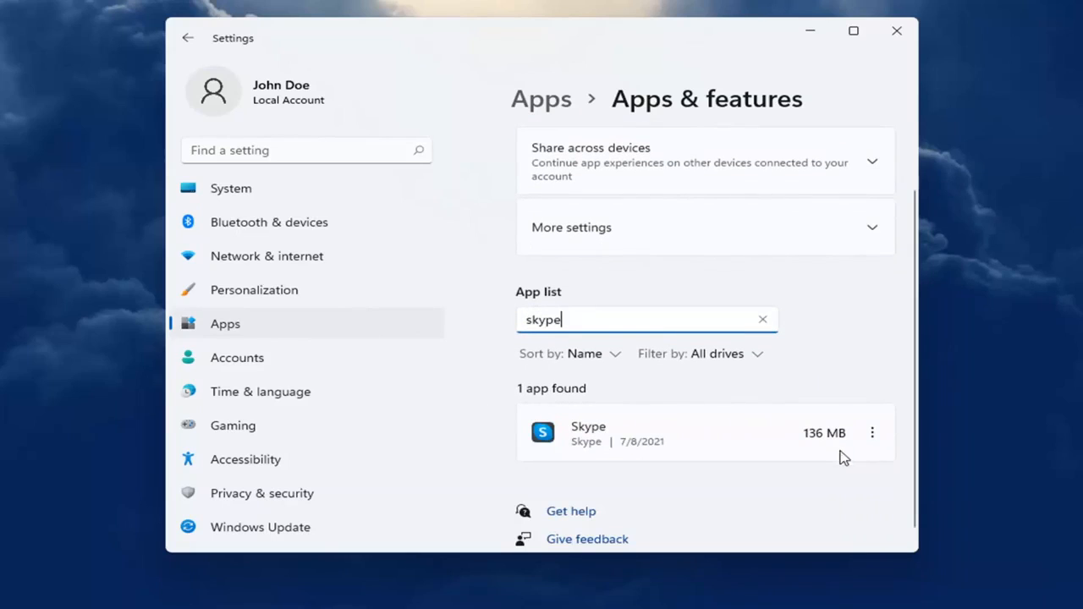
Open Skype's Advanced options and view its App permissions with Camera and Microphone On
left_click(873, 433)
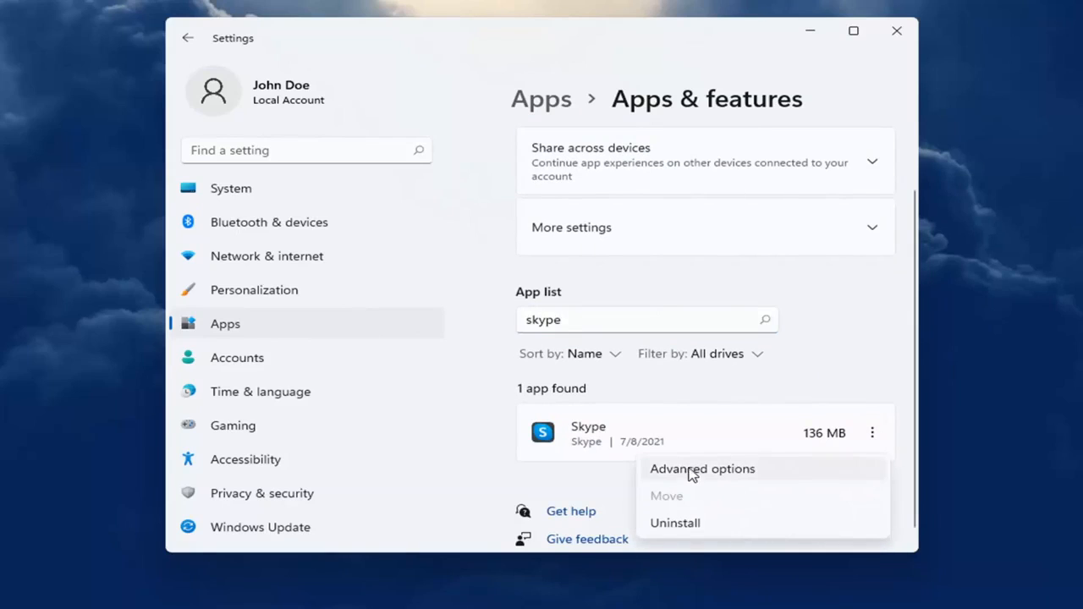
left_click(700, 468)
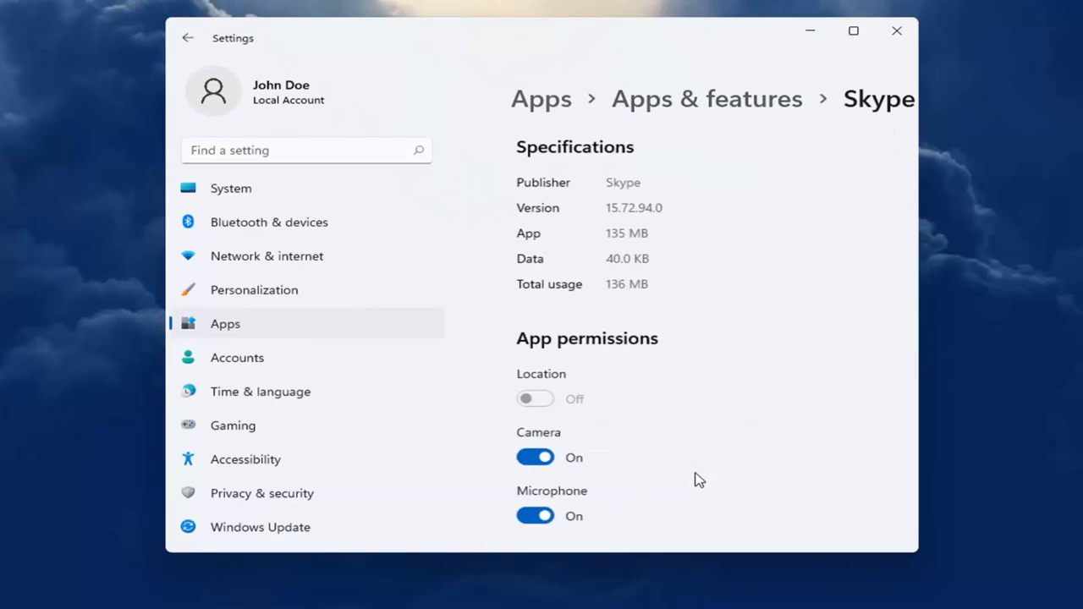
scroll("down", 3)
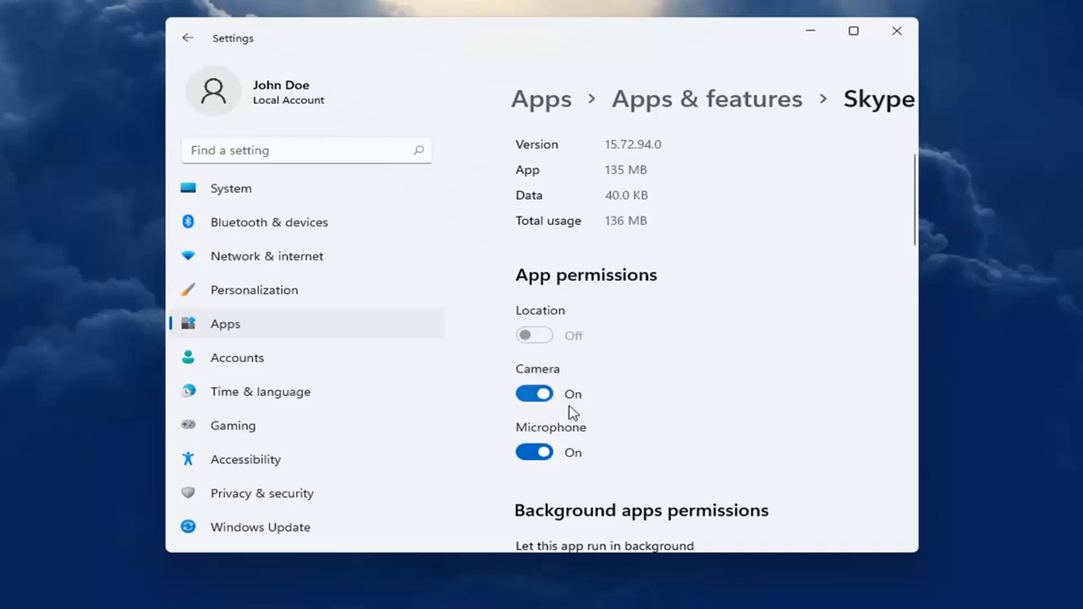
mouse_move(562, 487)
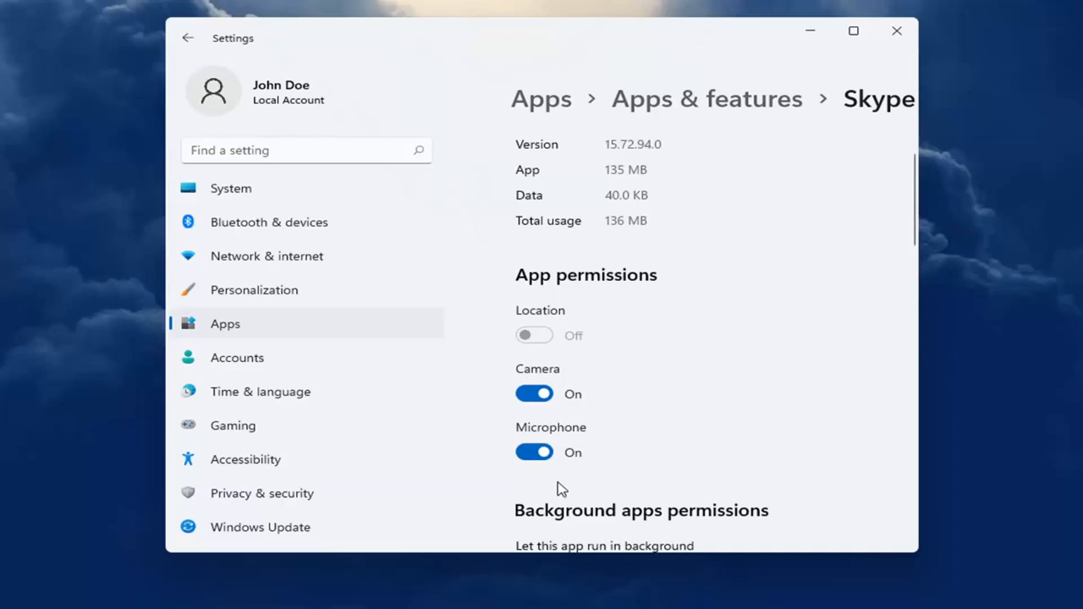
mouse_move(330, 426)
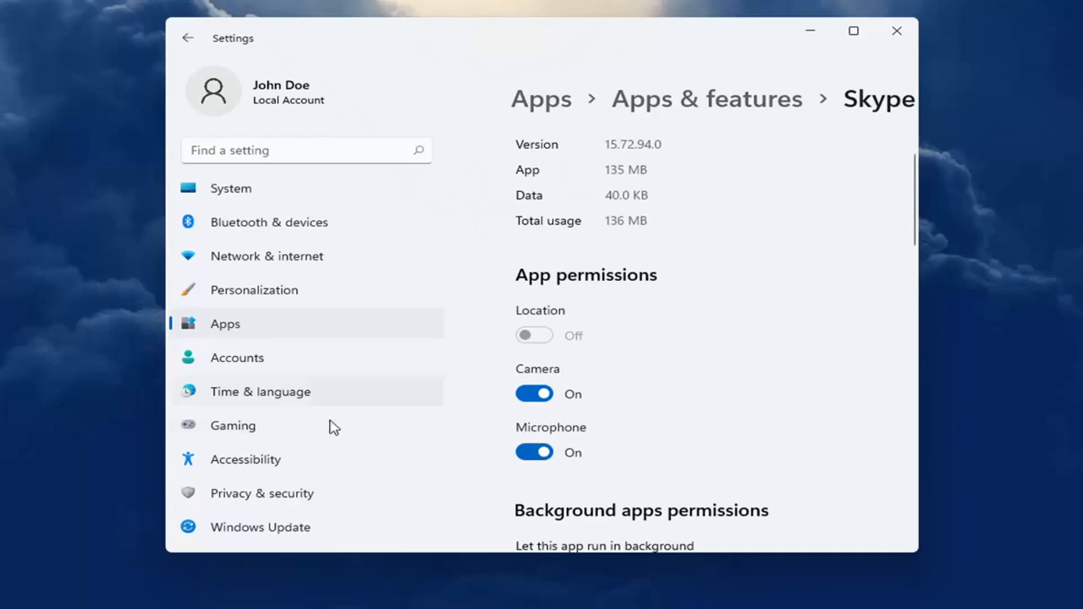